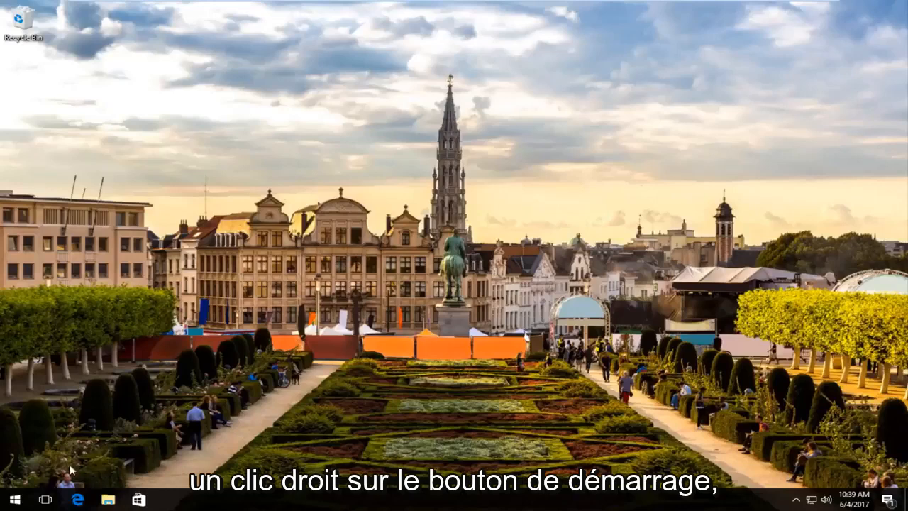
- Launch Command Prompt (Admin) from the Start menu and approve the UAC prompt
right_click(12, 499)
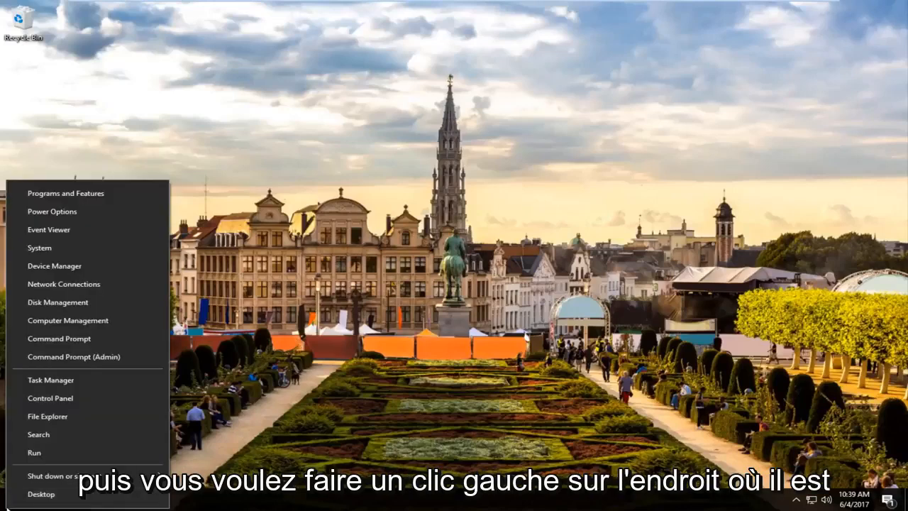
mouse_move(73, 356)
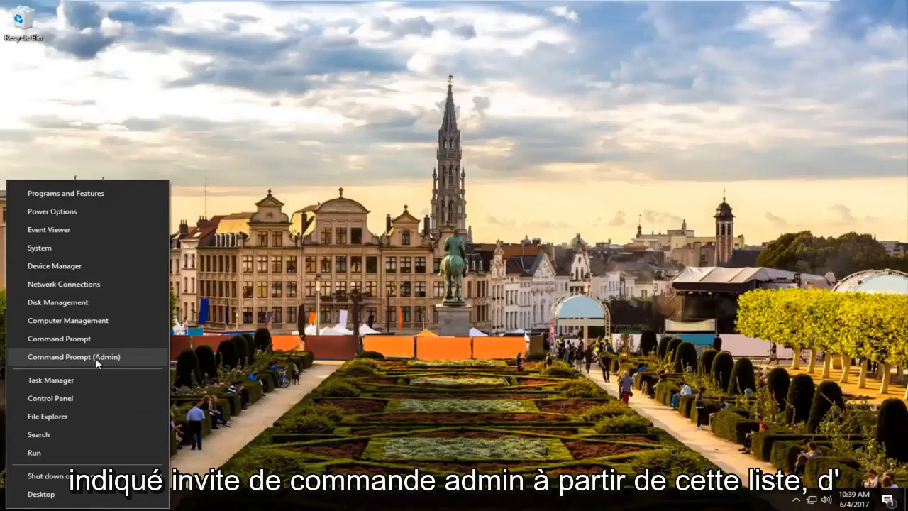
left_click(74, 357)
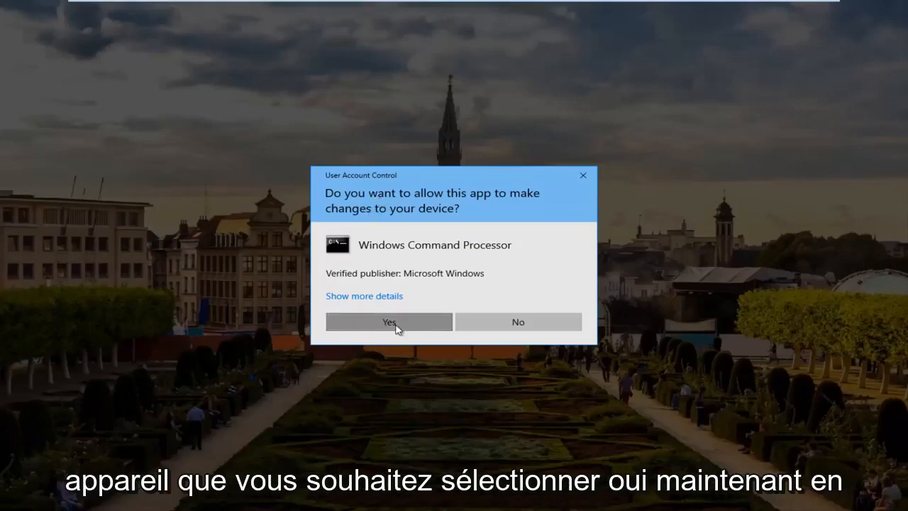
left_click(389, 321)
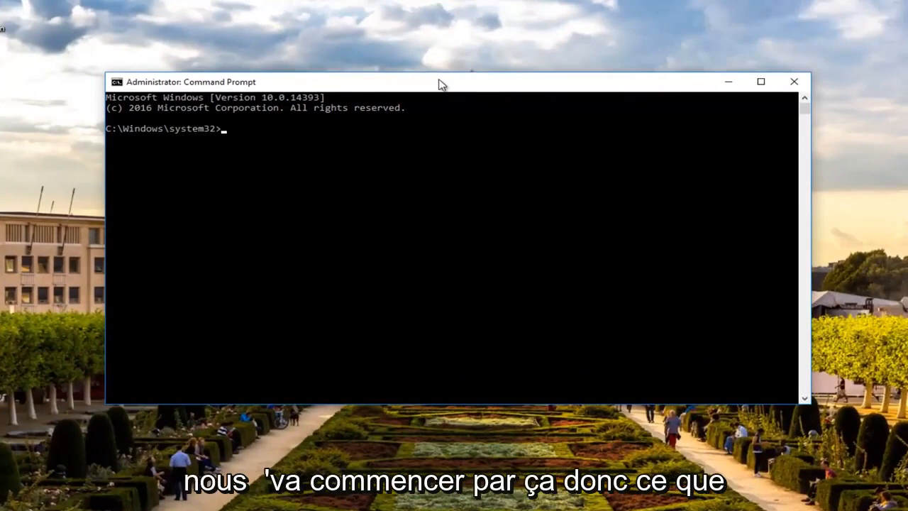
- Run 'bcdedit.exe /set {current} nx AlwaysOff' to disable NX for the current boot entry
type("bc")
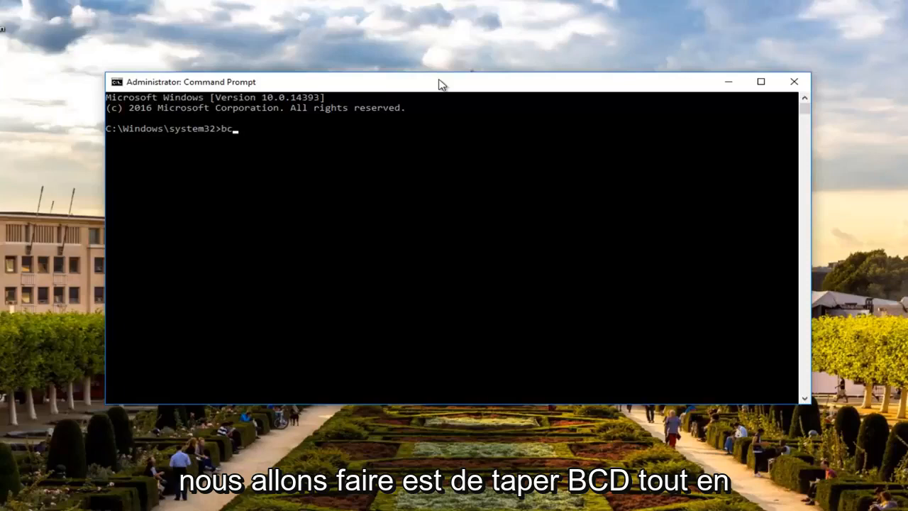
type("d")
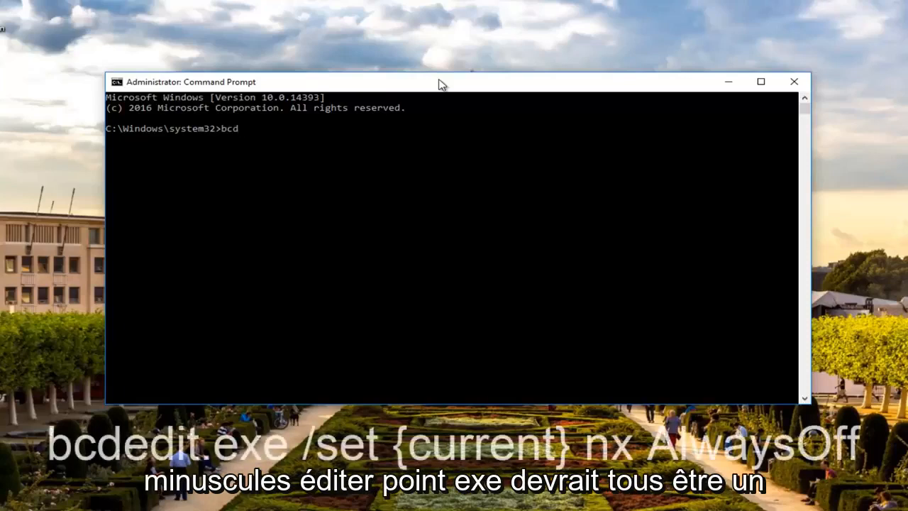
type("edit")
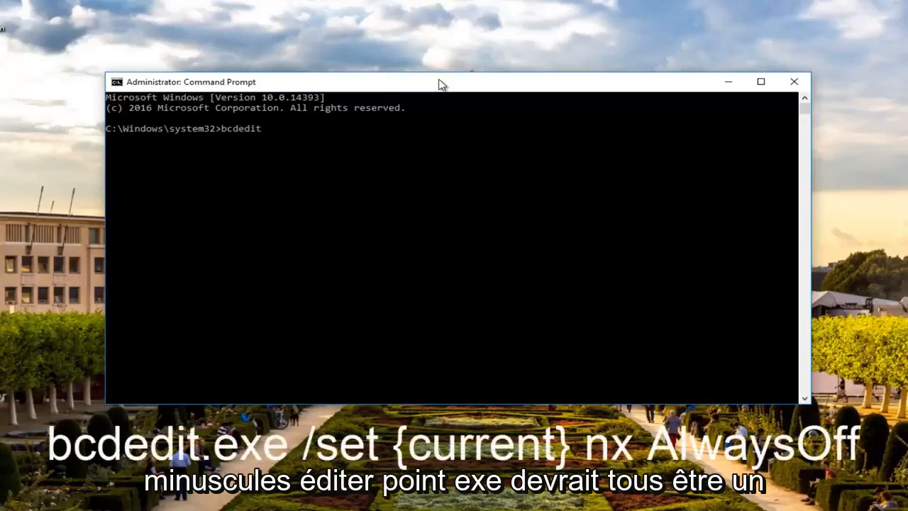
type(".exe")
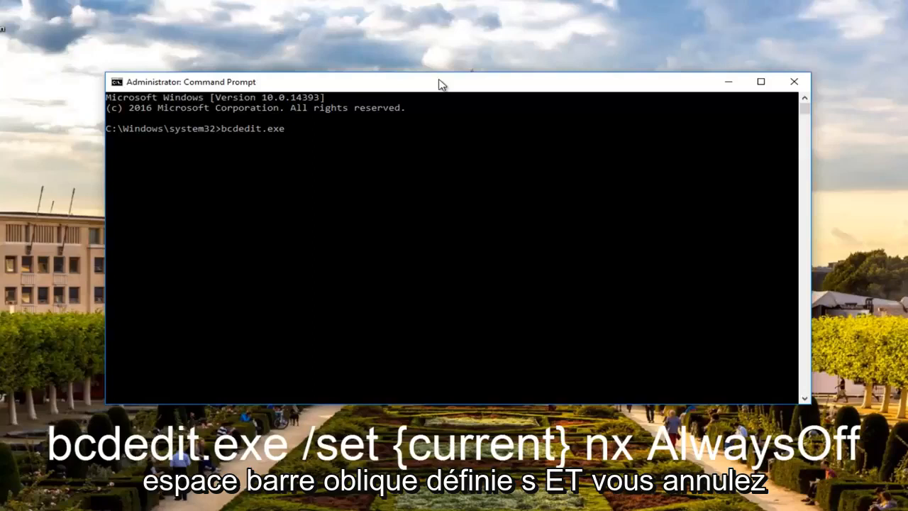
type("/")
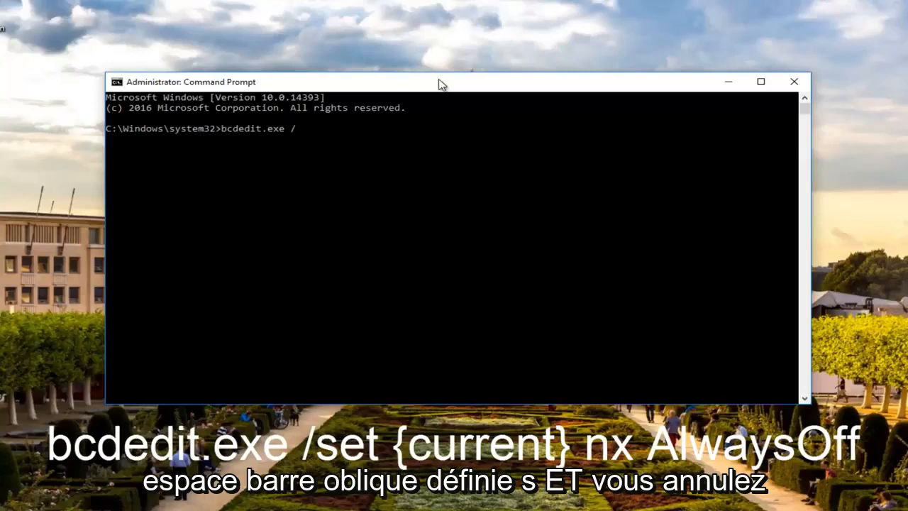
type("set")
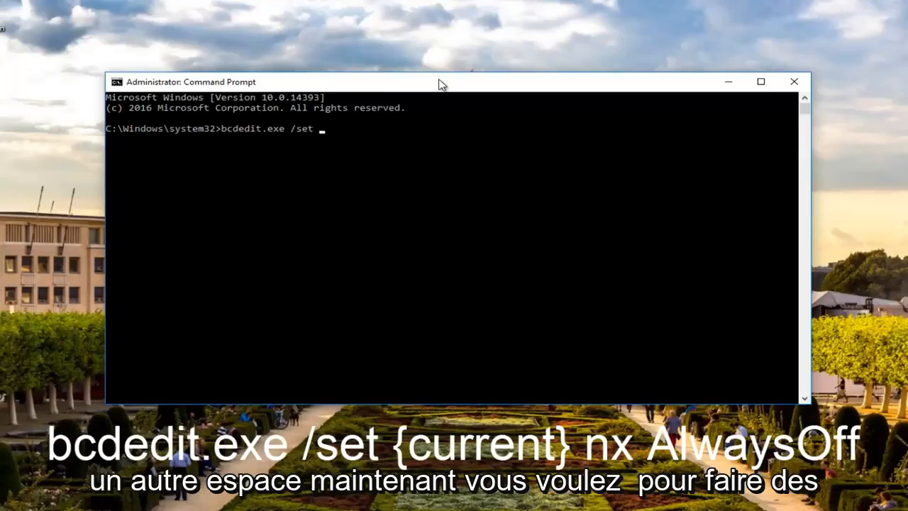
type("{")
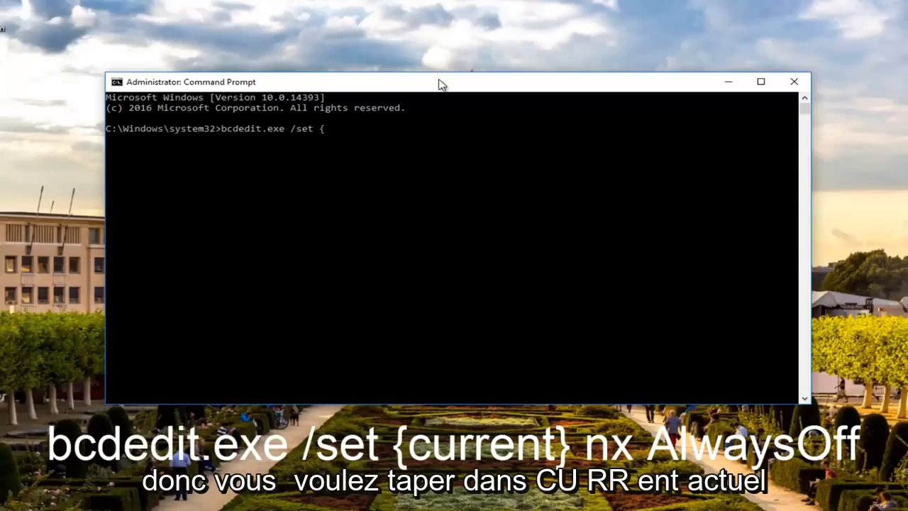
type("current")
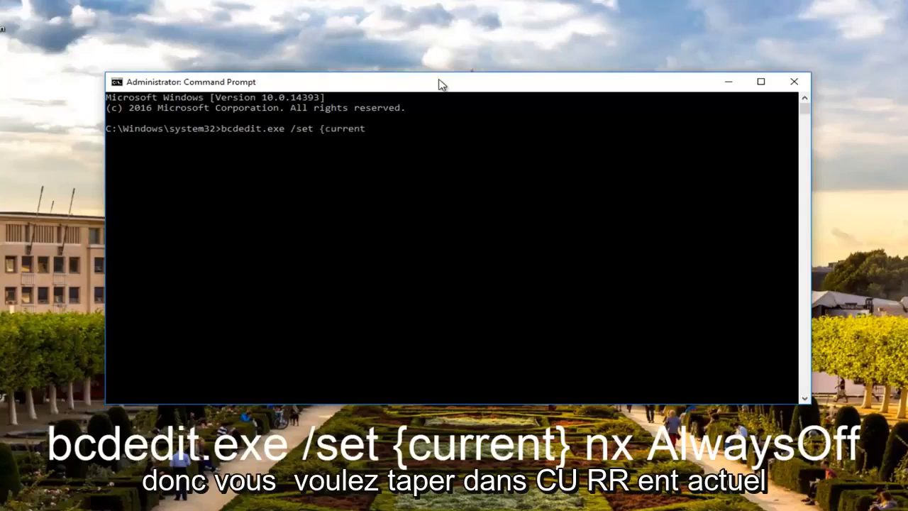
type("}")
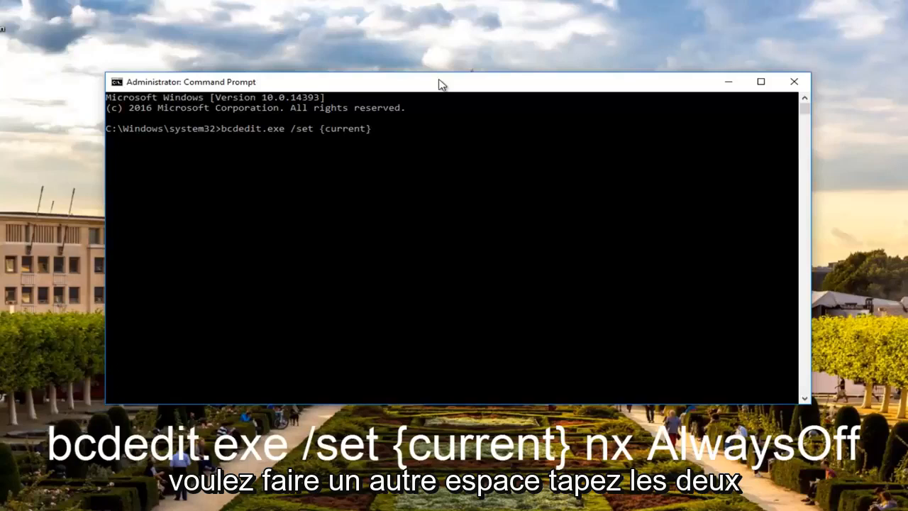
type("n")
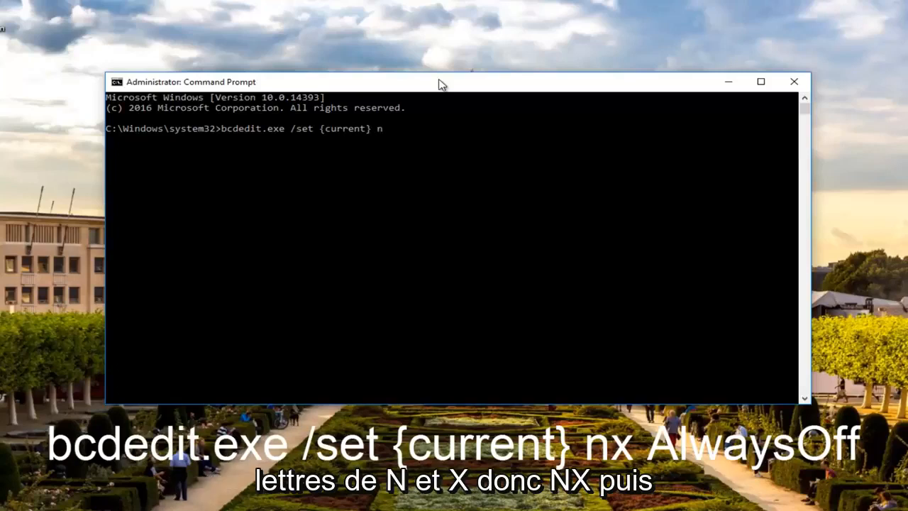
type("x")
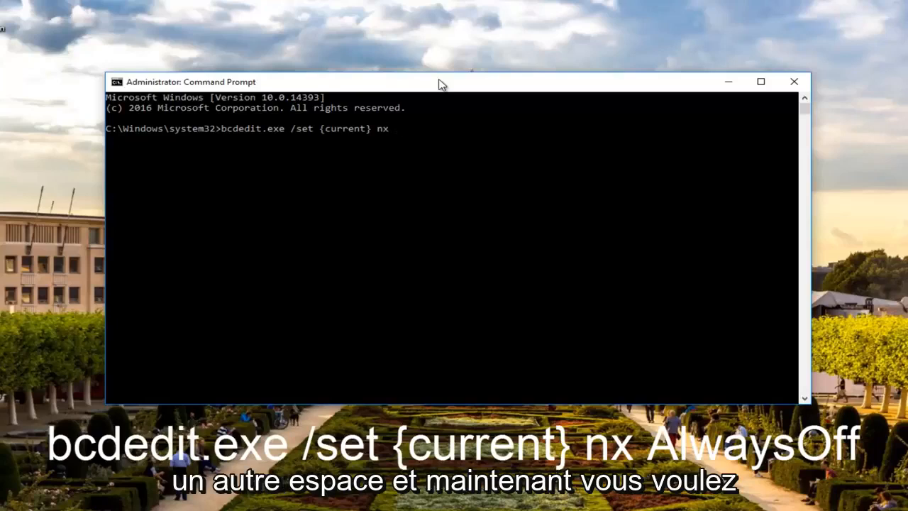
type("A")
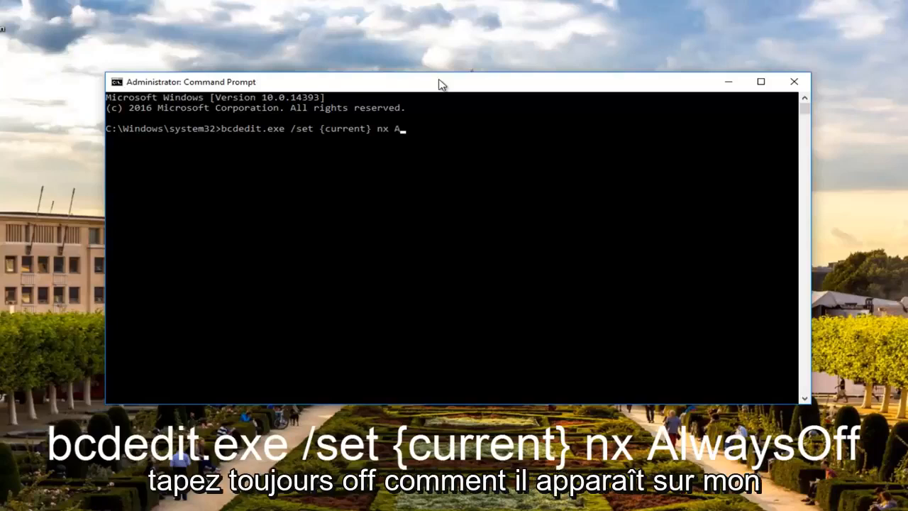
type("lwaysO")
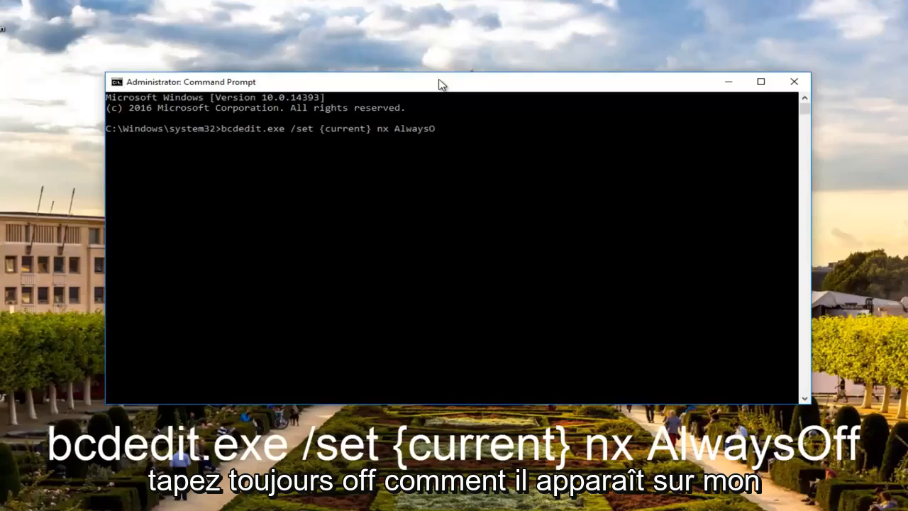
type("ff")
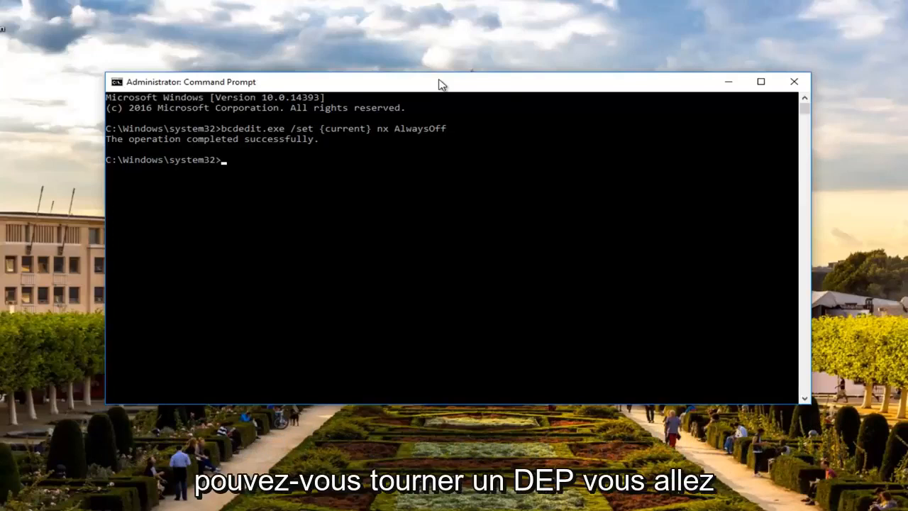
- Run 'bcdedit.exe /set {current} nx AlwaysOn' to enforce NX for the current boot entry
type("bc")
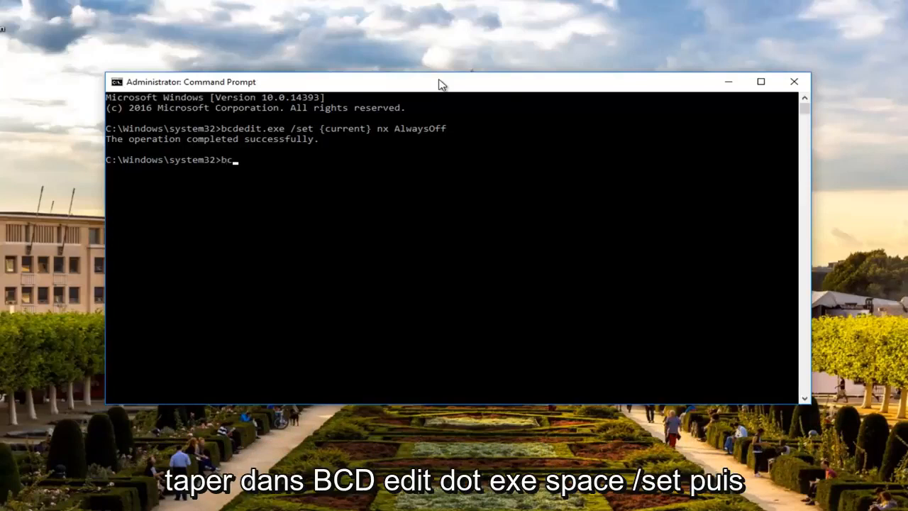
type("edit")
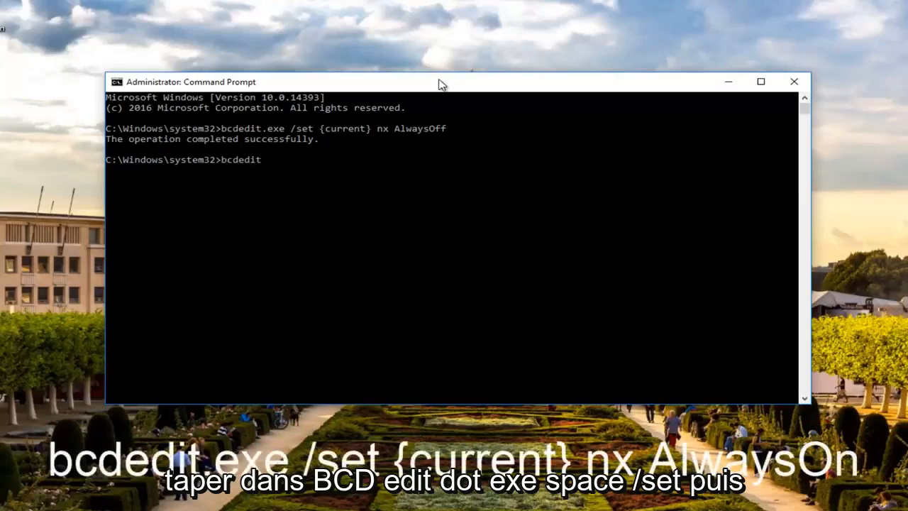
type(".exe")
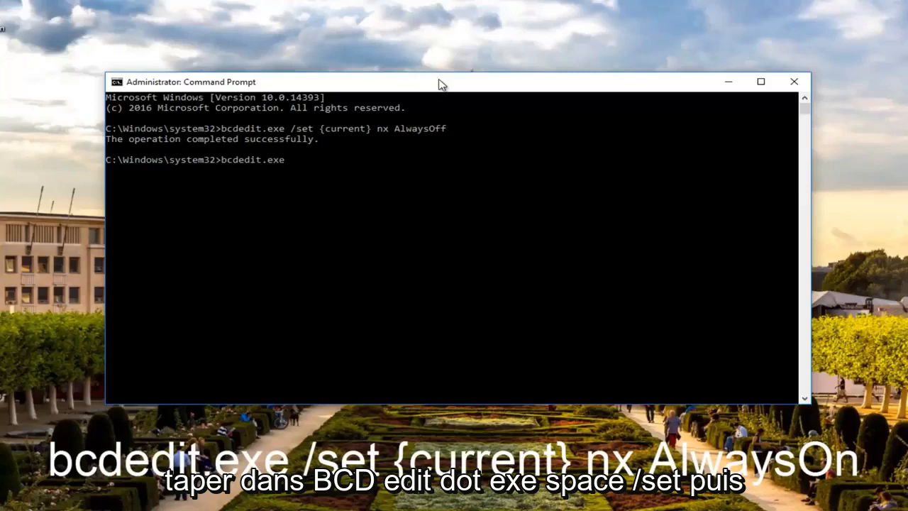
type("/")
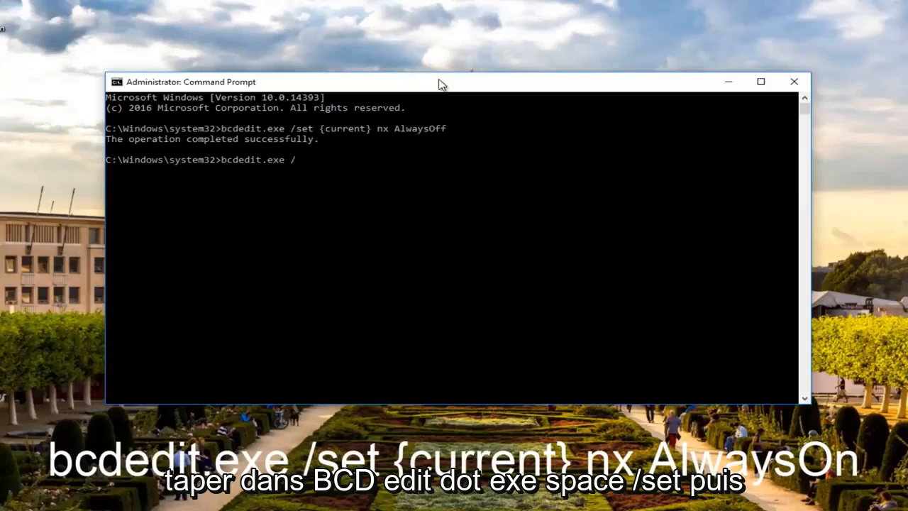
type("set")
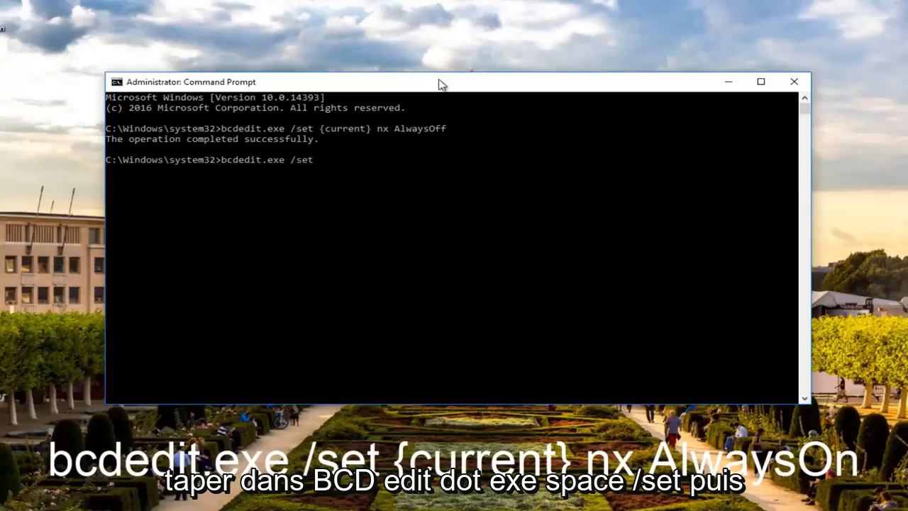
type("{")
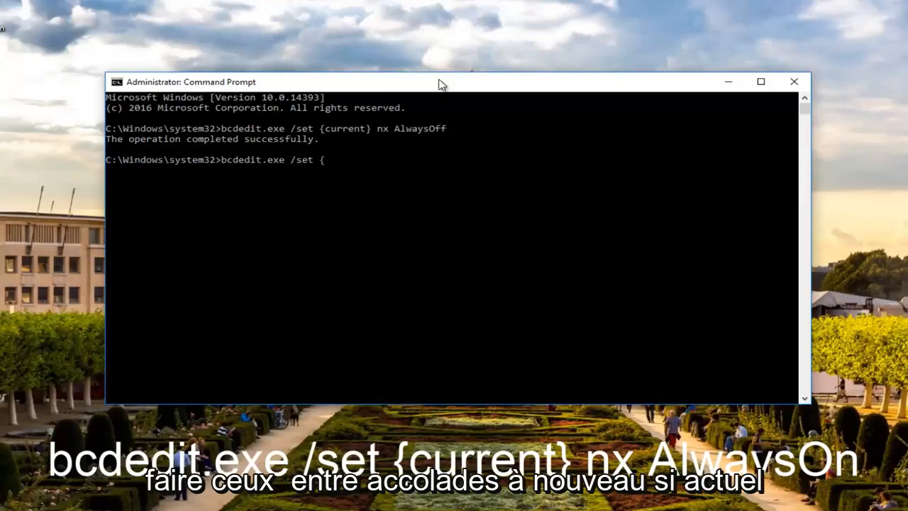
type("current")
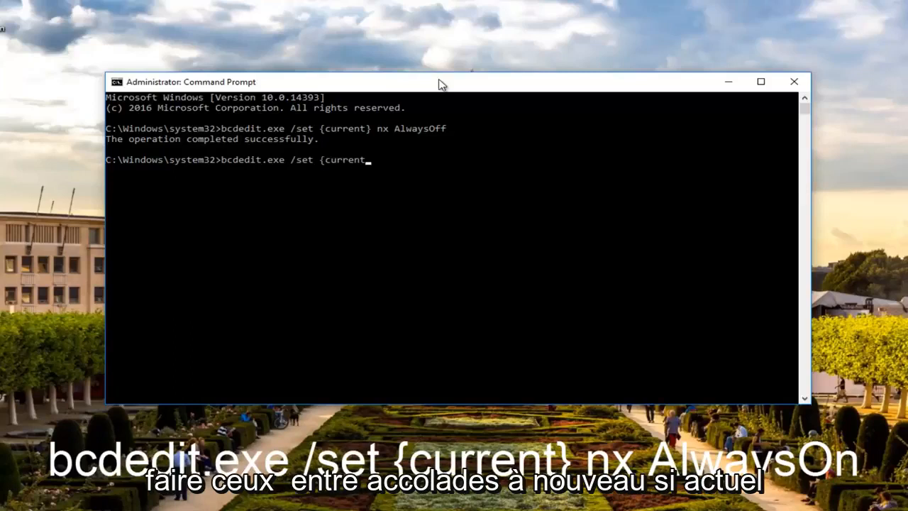
type("}")
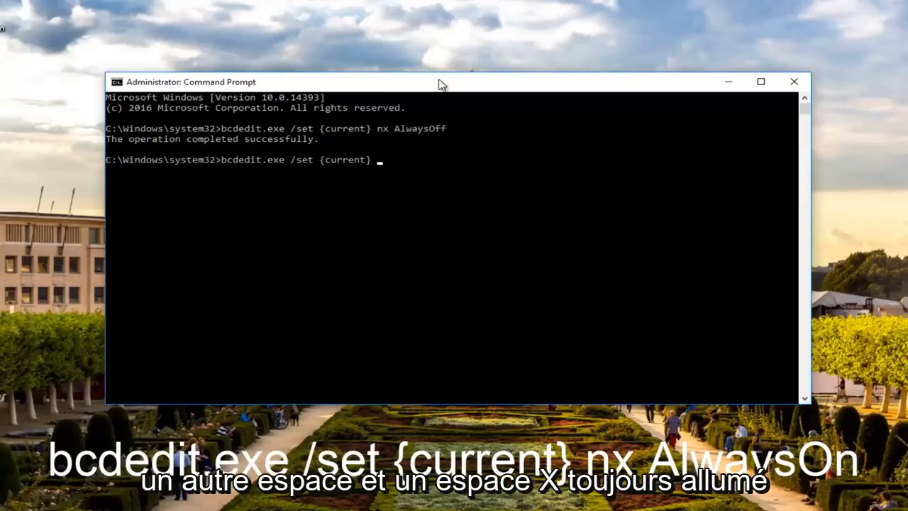
type("nx")
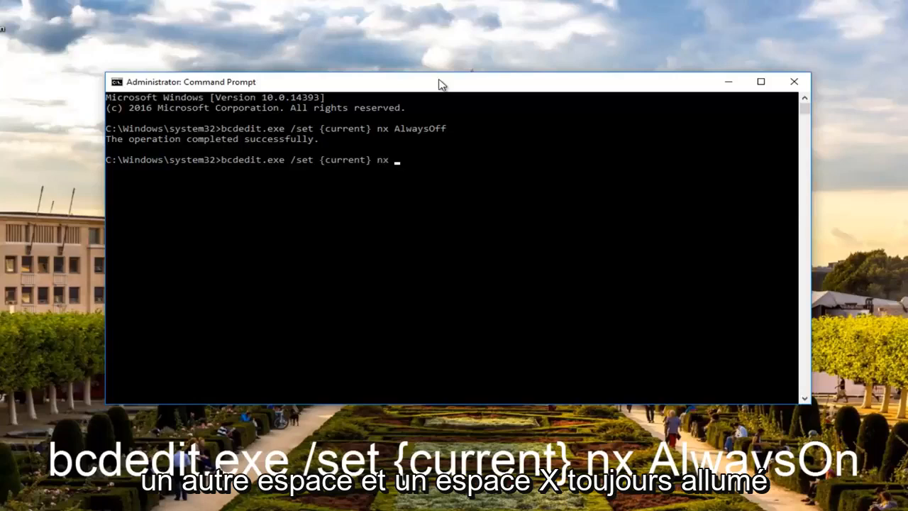
type("AlwaysO")
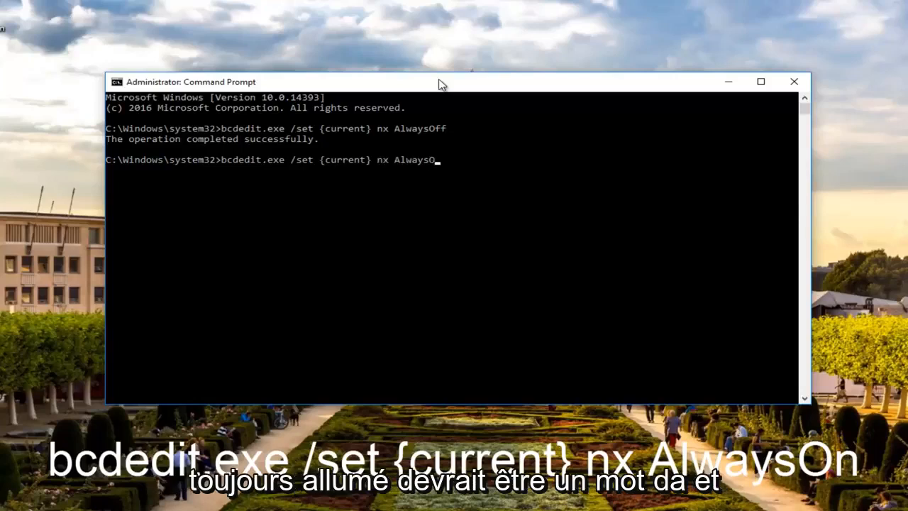
type("n")
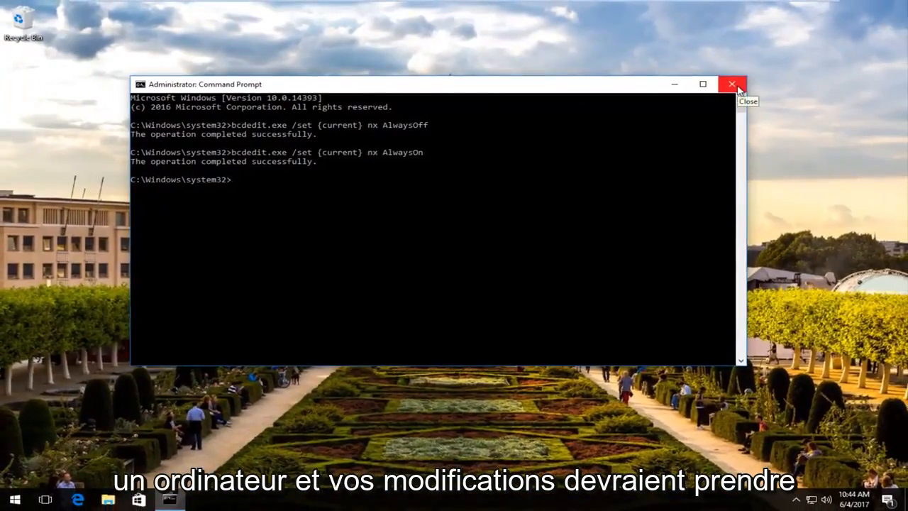
- Close the elevated Command Prompt window with its title-bar X button
left_click(732, 84)
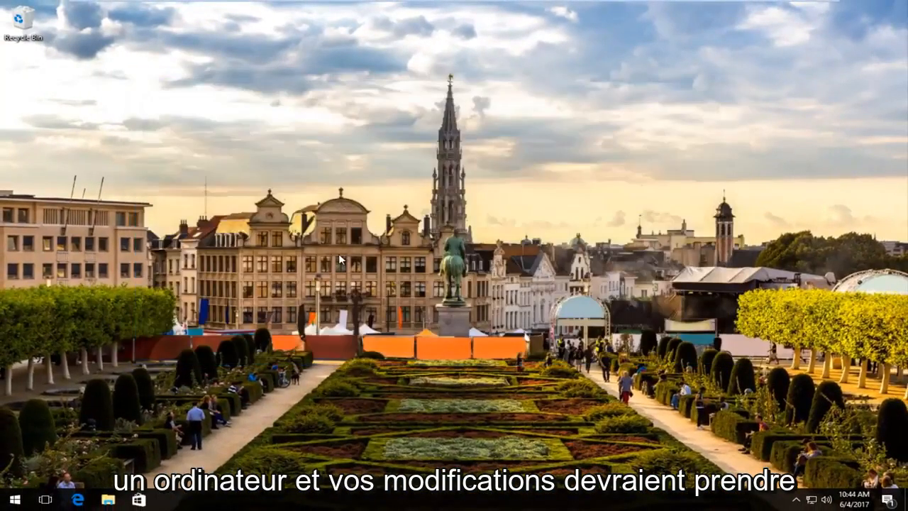